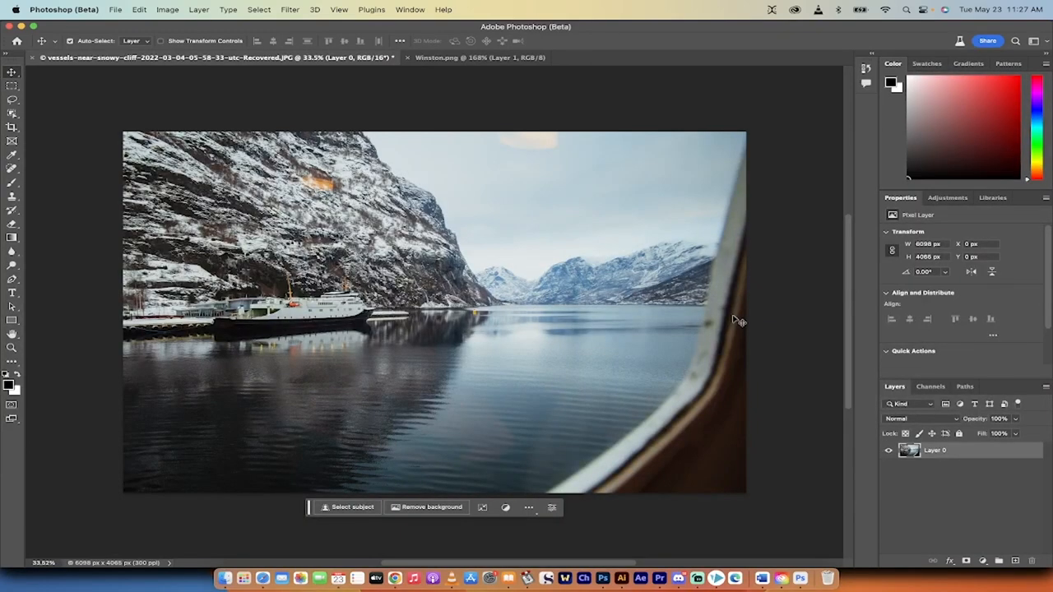
pyautogui.moveTo(216, 4)
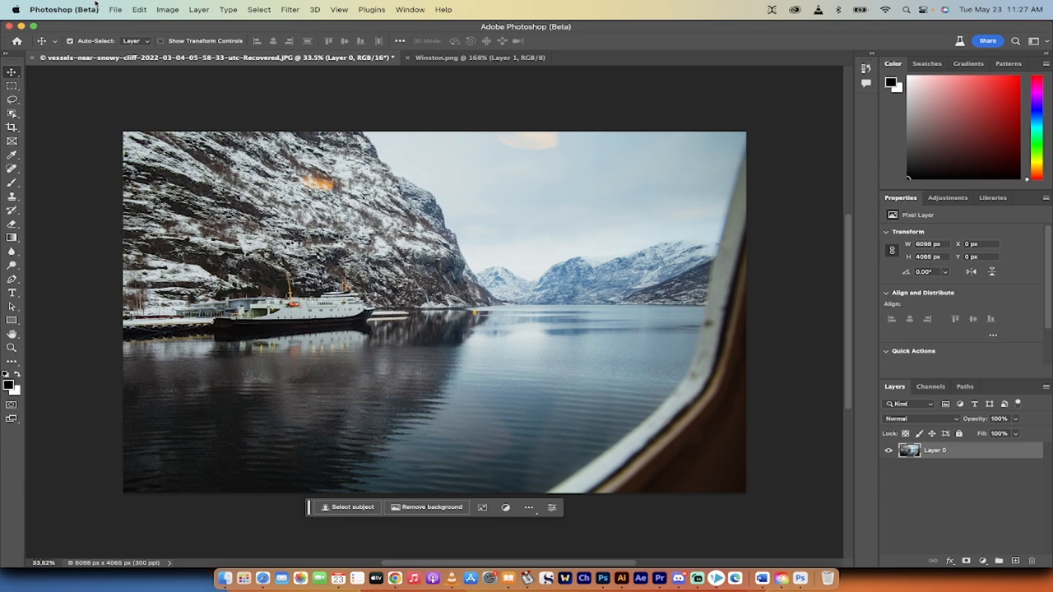
pyautogui.moveTo(122, 30)
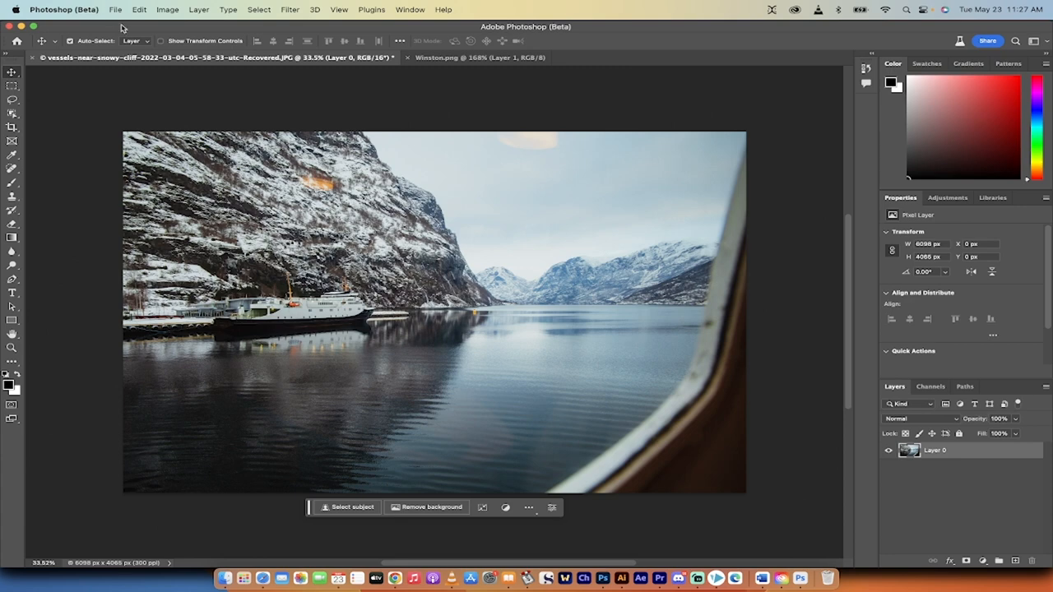
pyautogui.moveTo(303, 114)
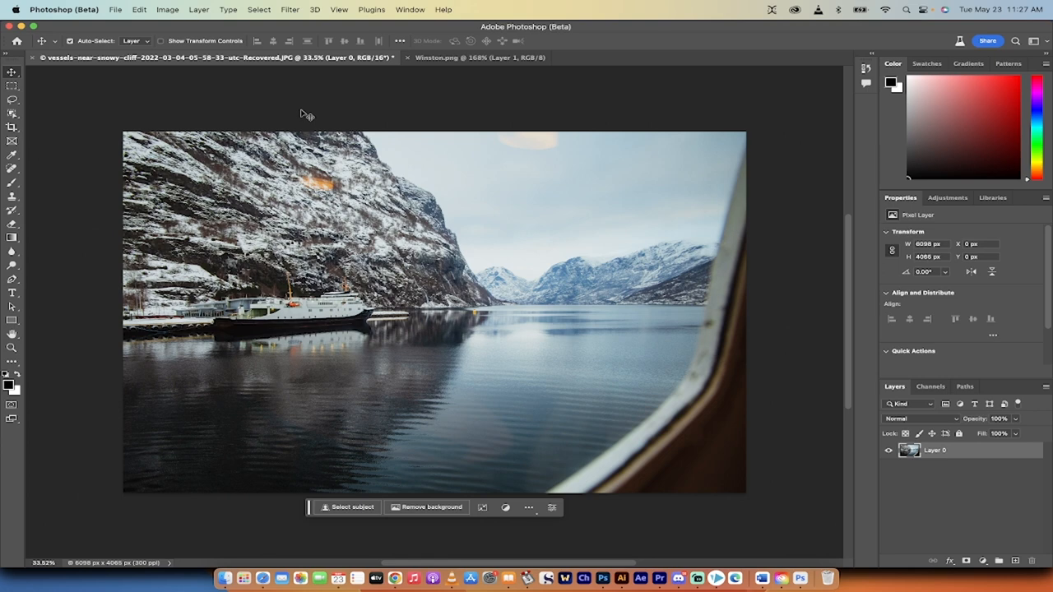
pyautogui.moveTo(420, 150)
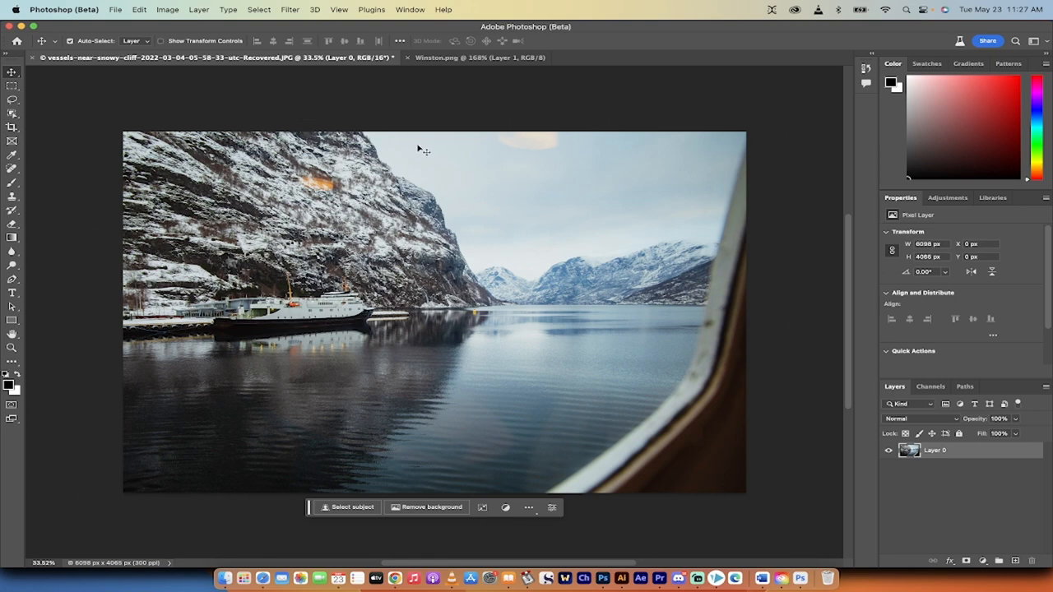
pyautogui.moveTo(444, 145)
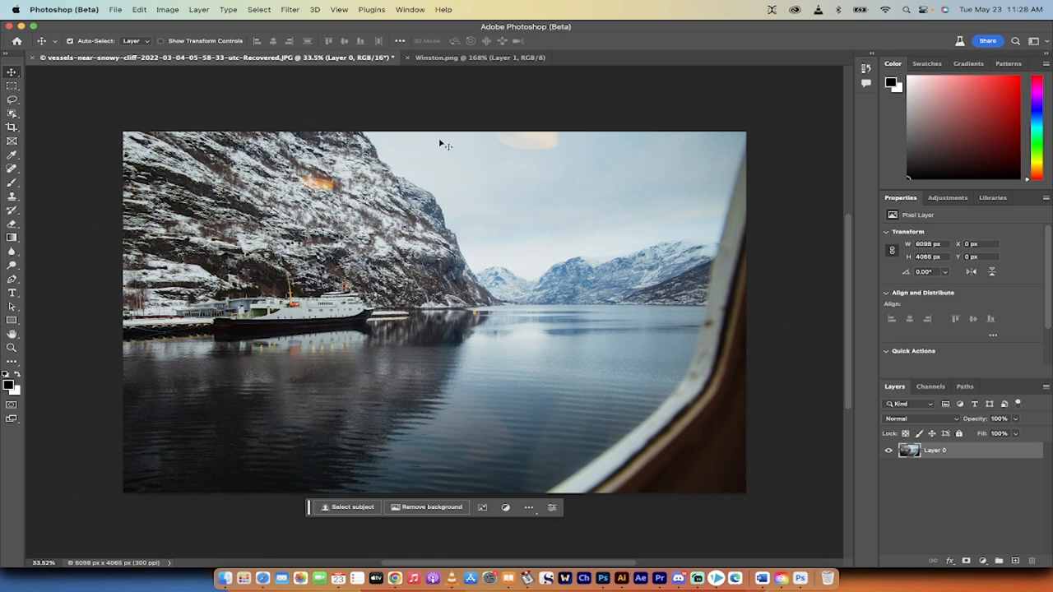
pyautogui.moveTo(549, 189)
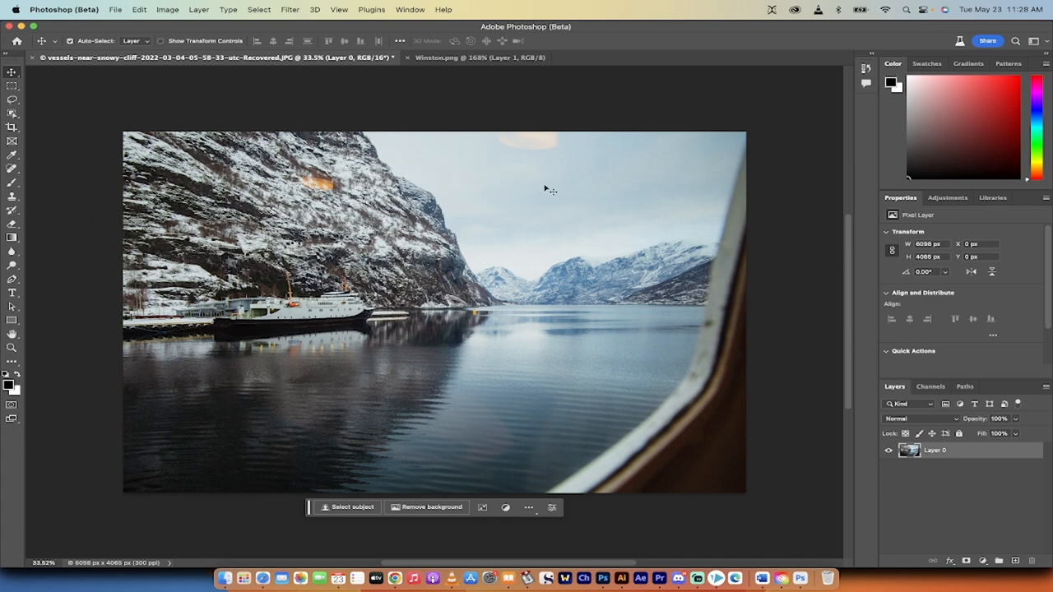
pyautogui.moveTo(783, 579)
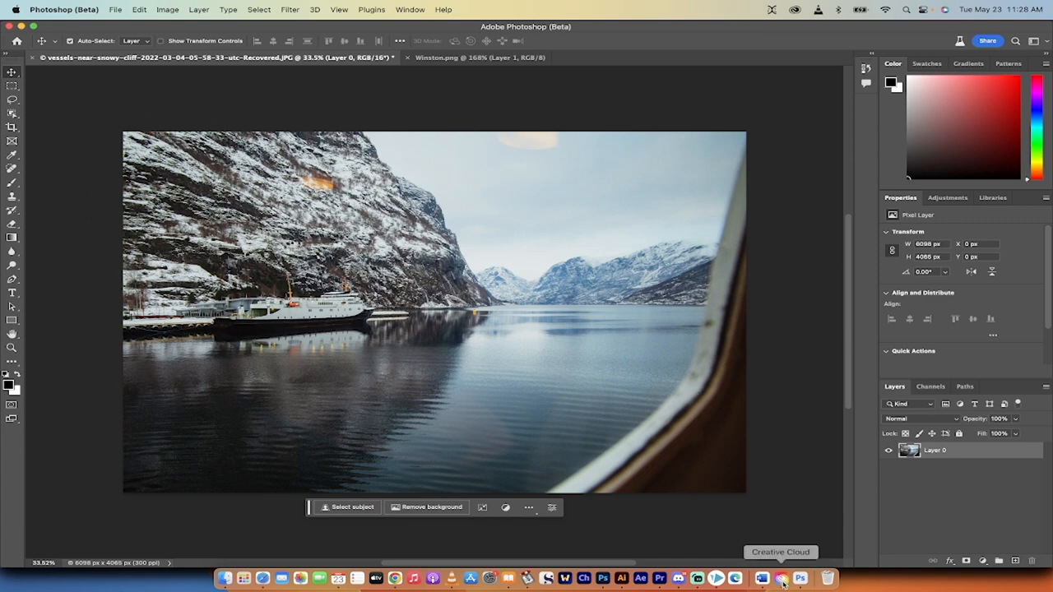
# Step: Bring up the Creative Cloud app to reach its Beta apps list
pyautogui.click(783, 579)
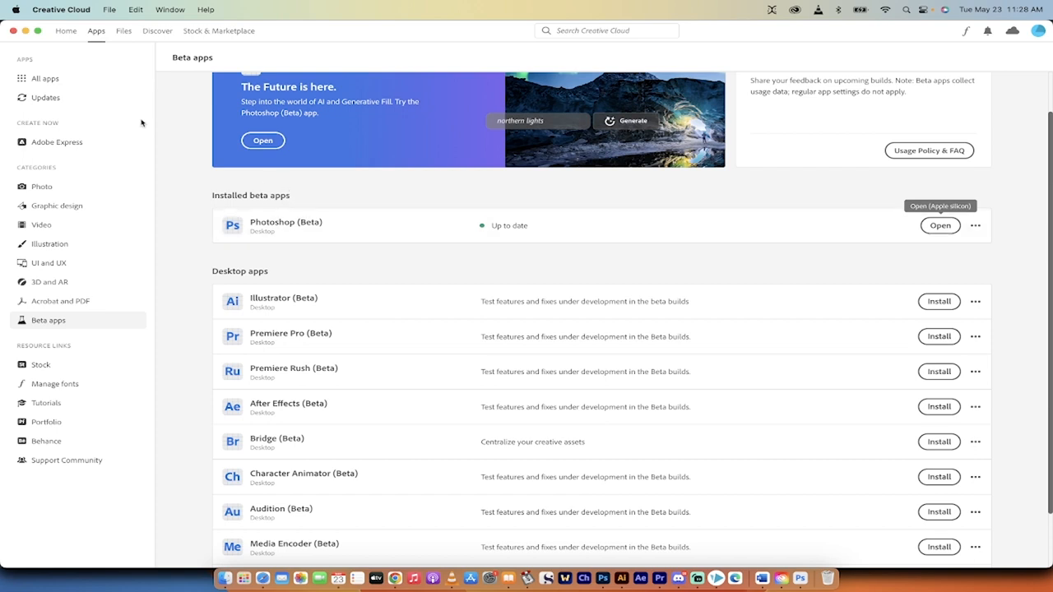
pyautogui.moveTo(56, 142)
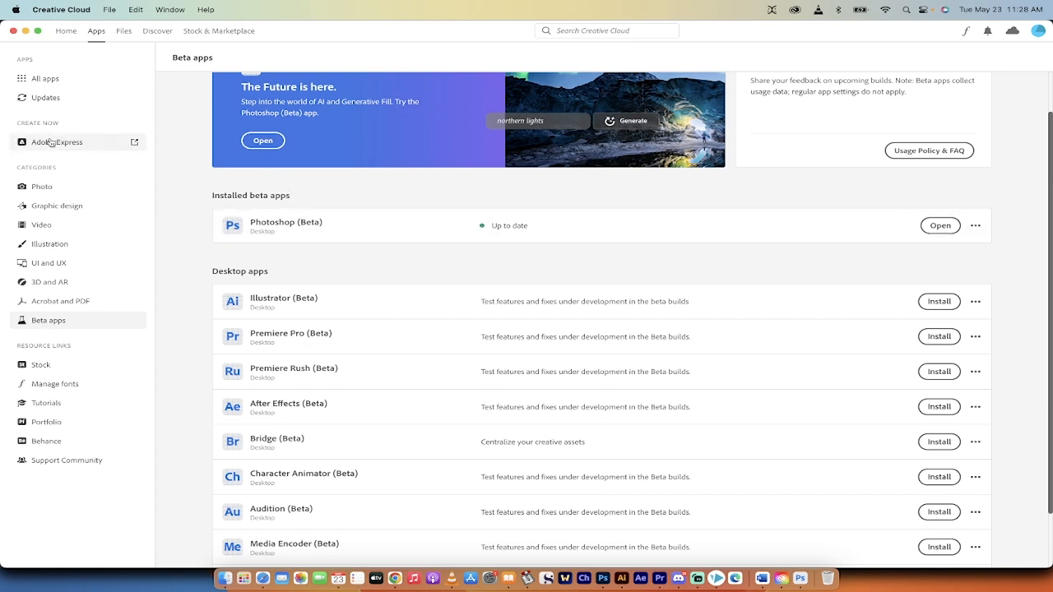
pyautogui.moveTo(877, 217)
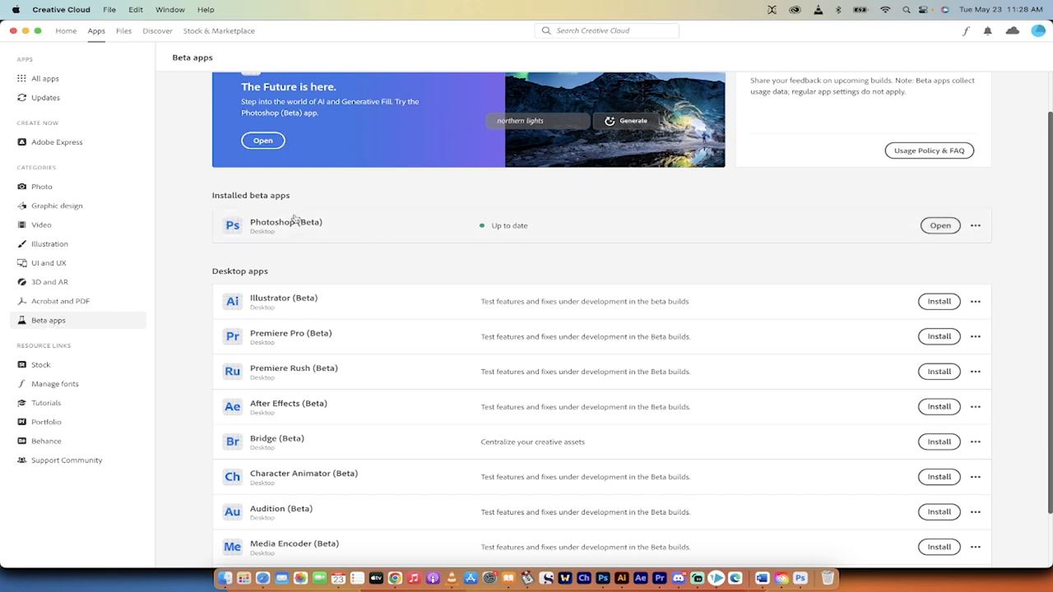
pyautogui.moveTo(799, 578)
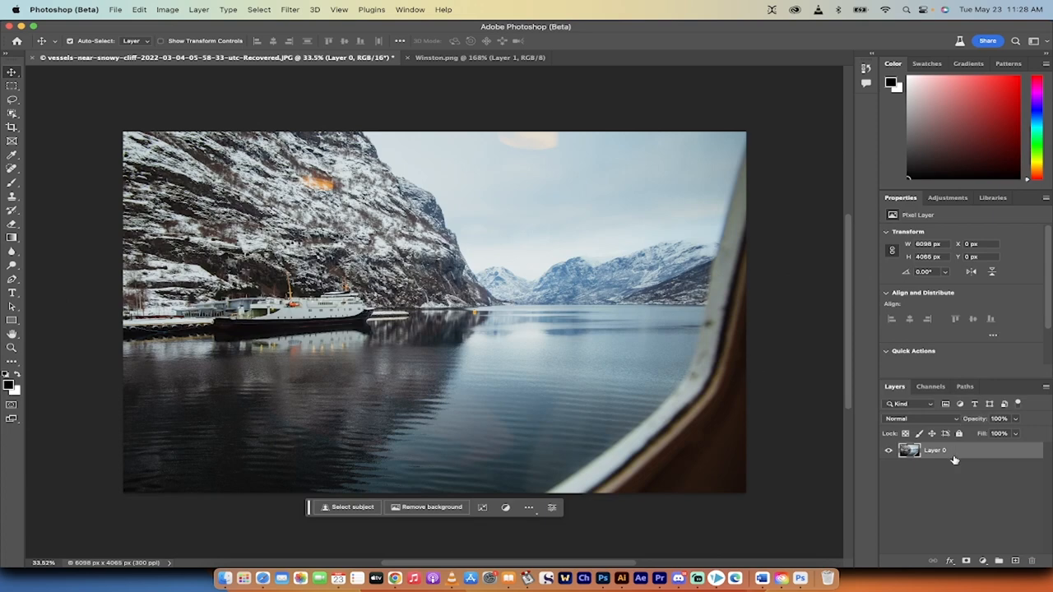
pyautogui.moveTo(541, 269)
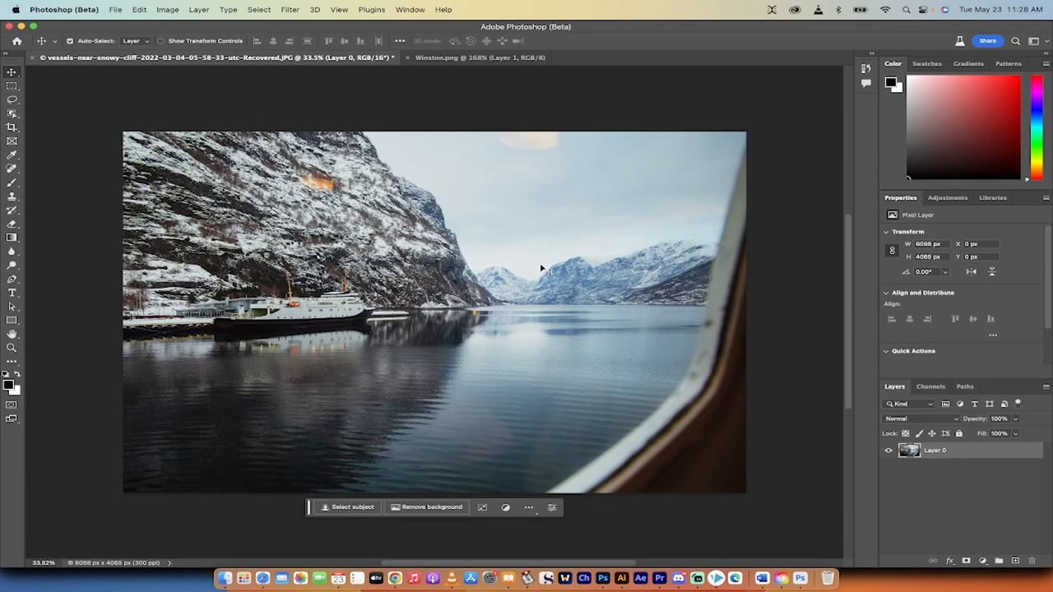
pyautogui.moveTo(273, 311)
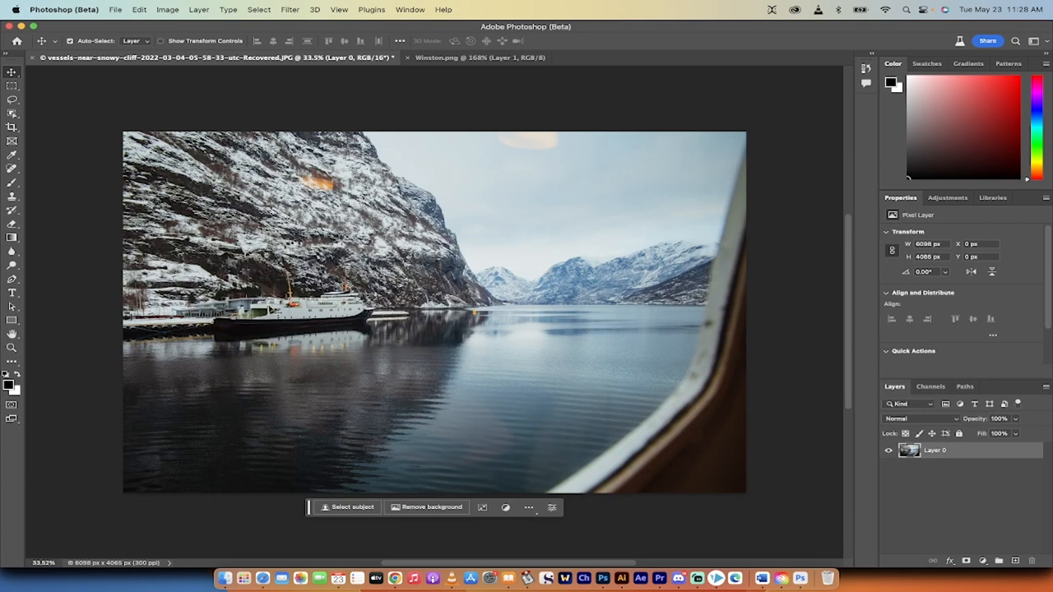
pyautogui.moveTo(500, 158)
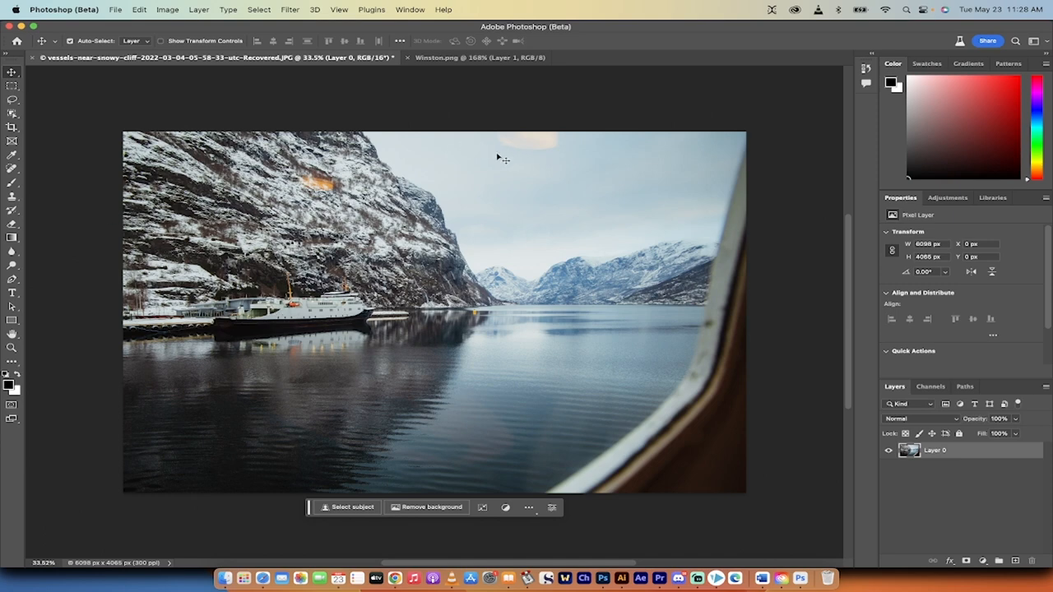
pyautogui.moveTo(40, 131)
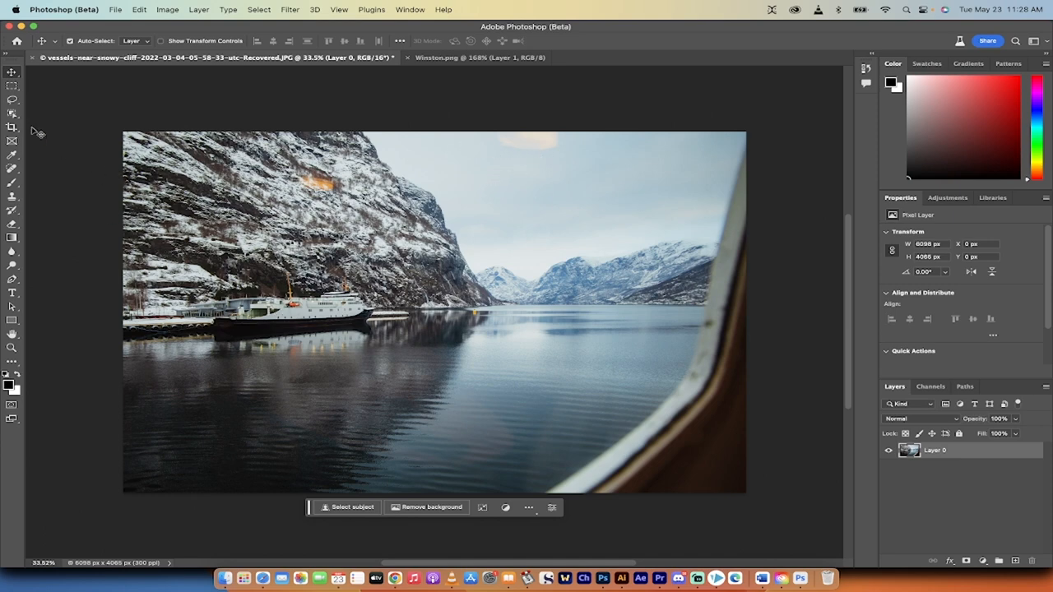
pyautogui.moveTo(13, 100)
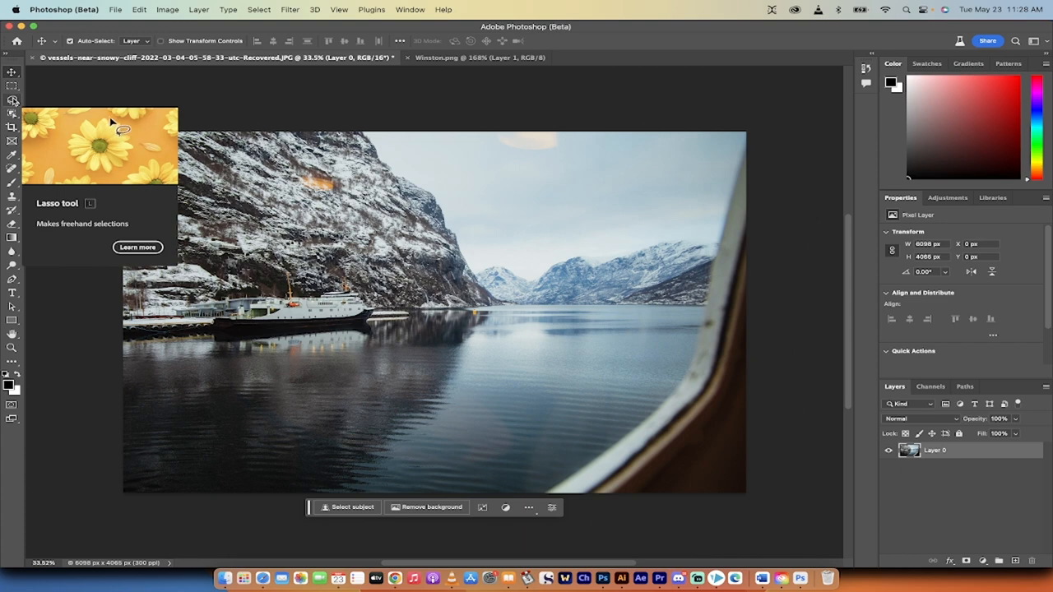
# Step: Draw a freehand Lasso selection around a patch of sky above the mountains
pyautogui.click(12, 101)
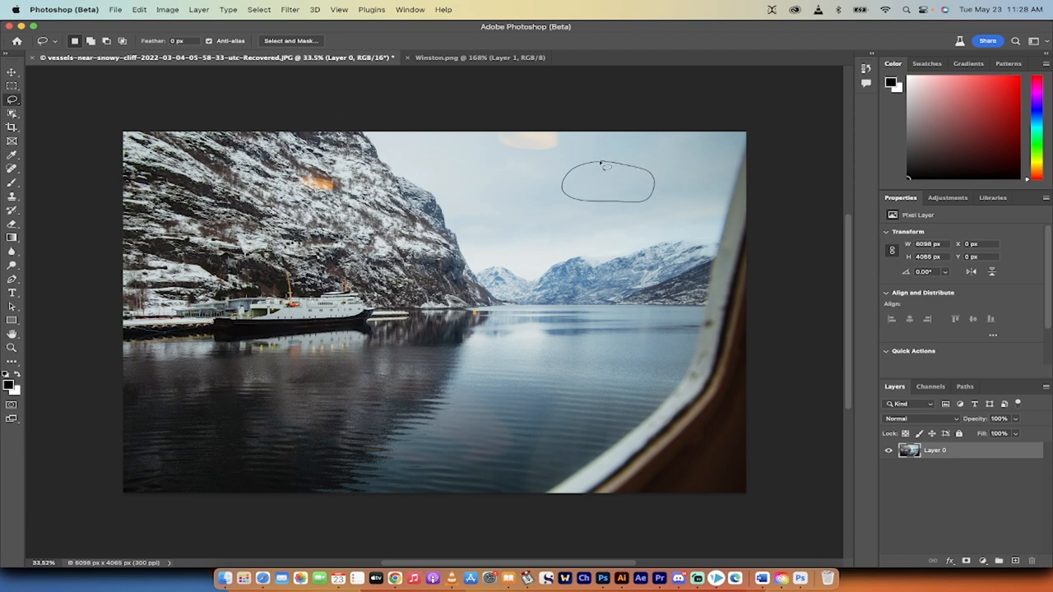
pyautogui.click(607, 184)
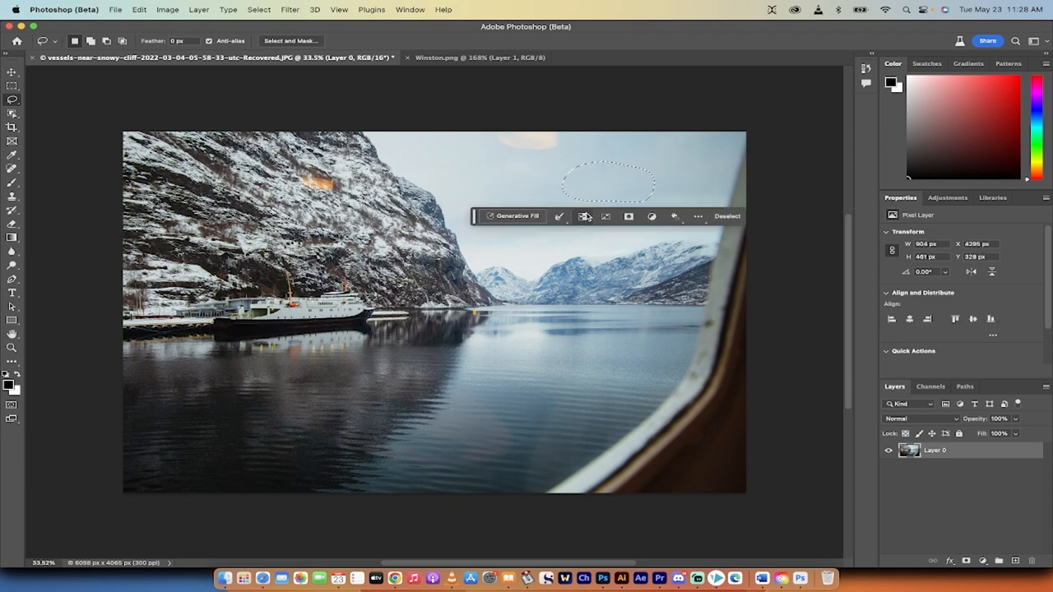
pyautogui.moveTo(616, 201)
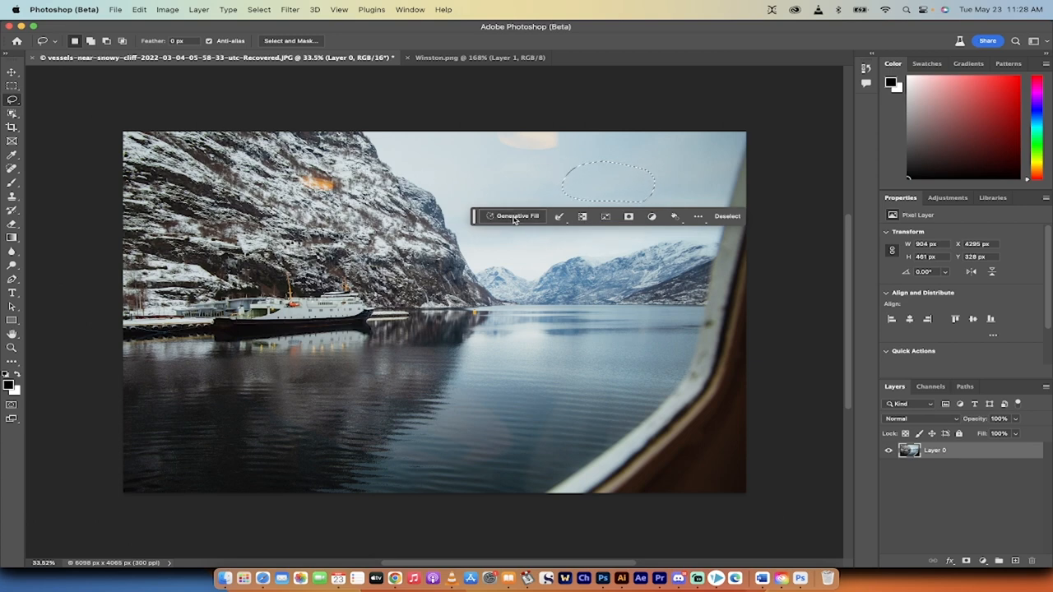
pyautogui.moveTo(517, 216)
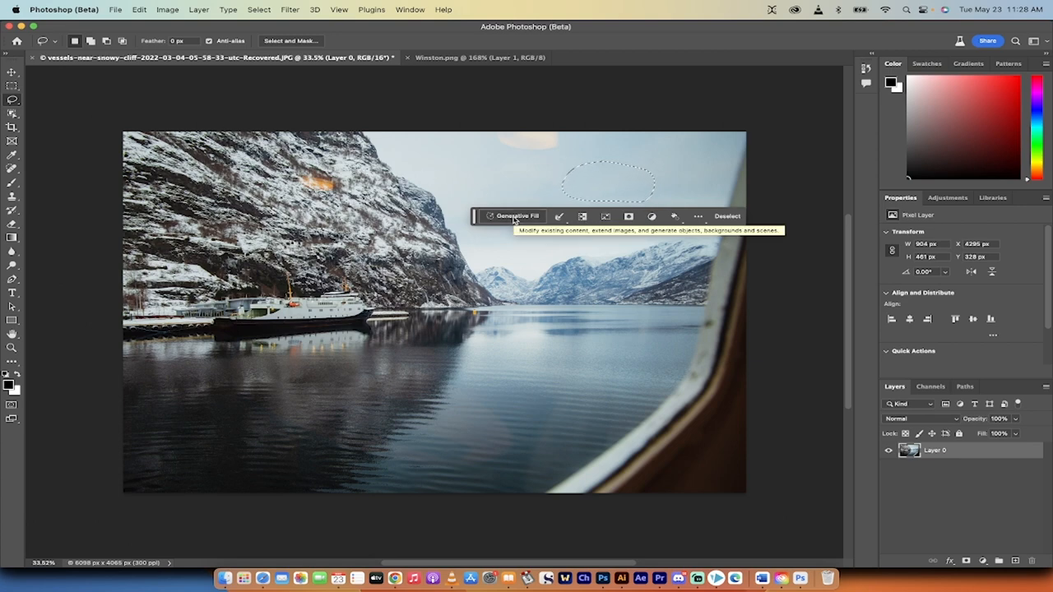
# Step: Run Generative Fill on the sky selection with the prompt 'bald eagle', accepting the AI terms
pyautogui.click(512, 215)
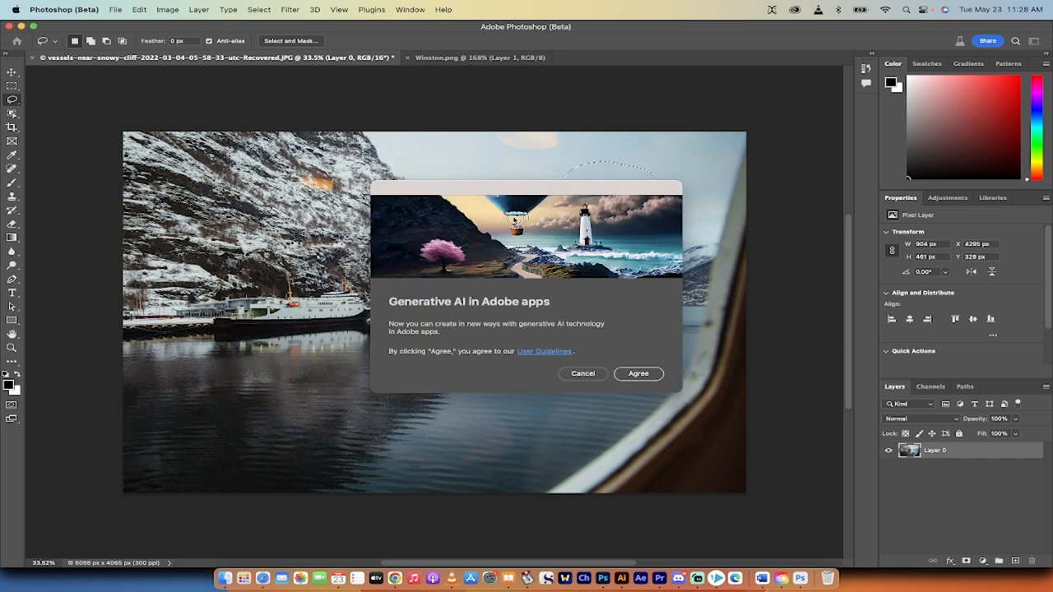
pyautogui.click(638, 374)
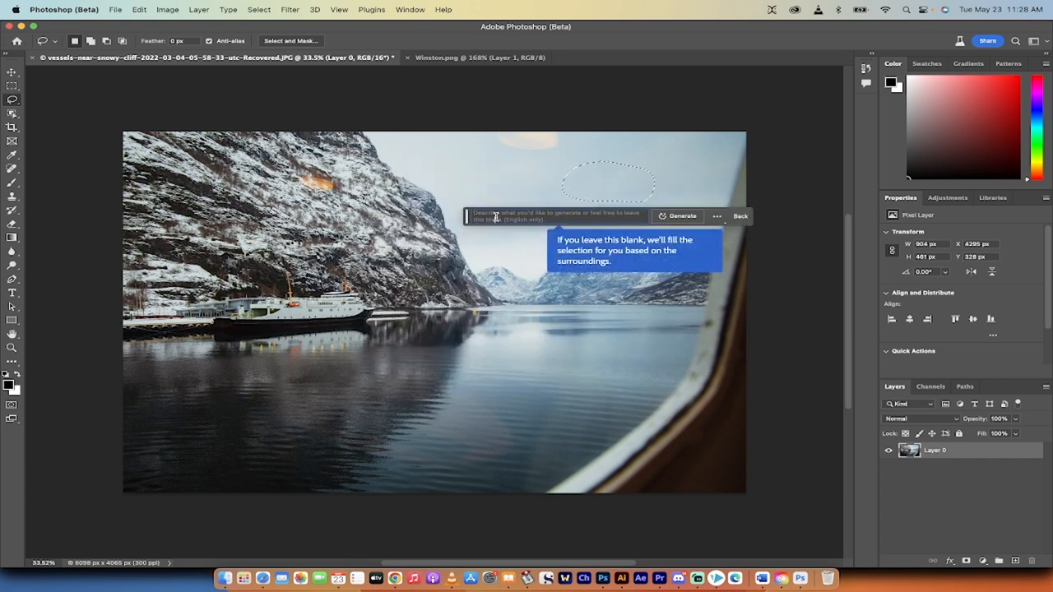
pyautogui.write('bald eagle')
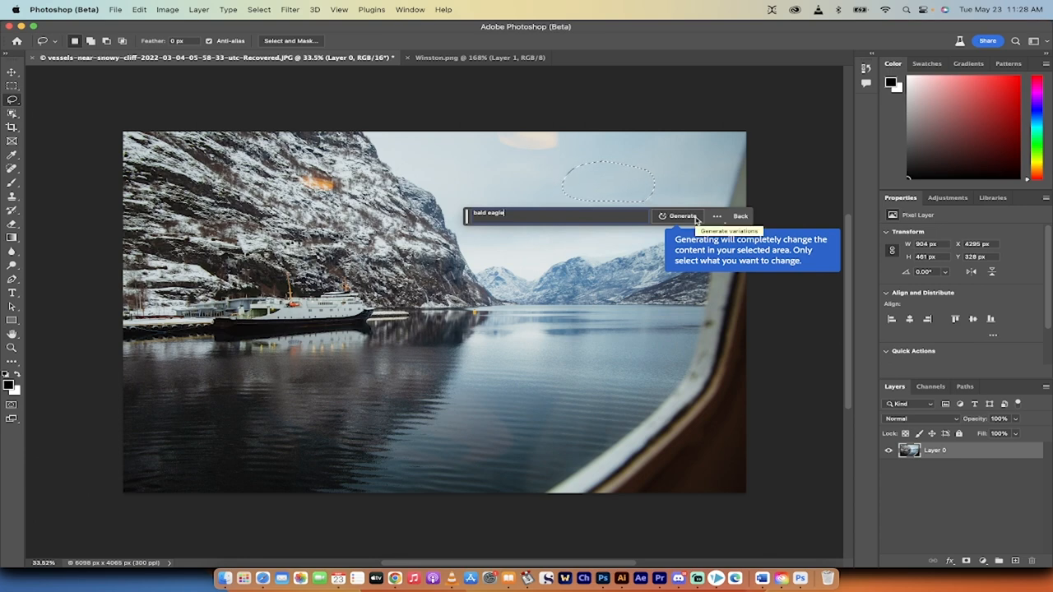
pyautogui.click(681, 216)
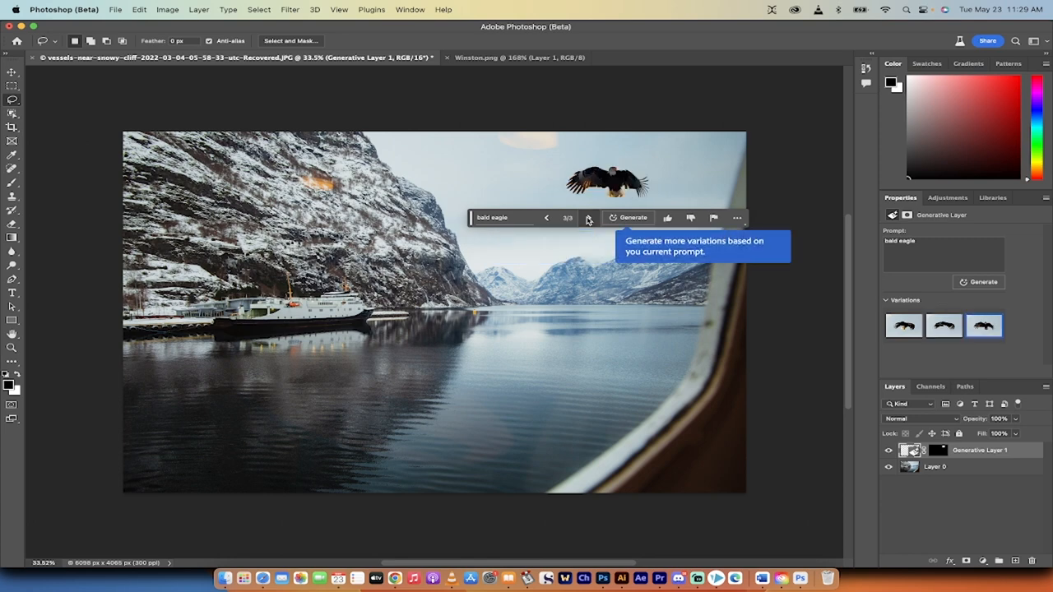
# Step: Rate the generated eagle and move its layer a little further right in the sky
pyautogui.click(668, 217)
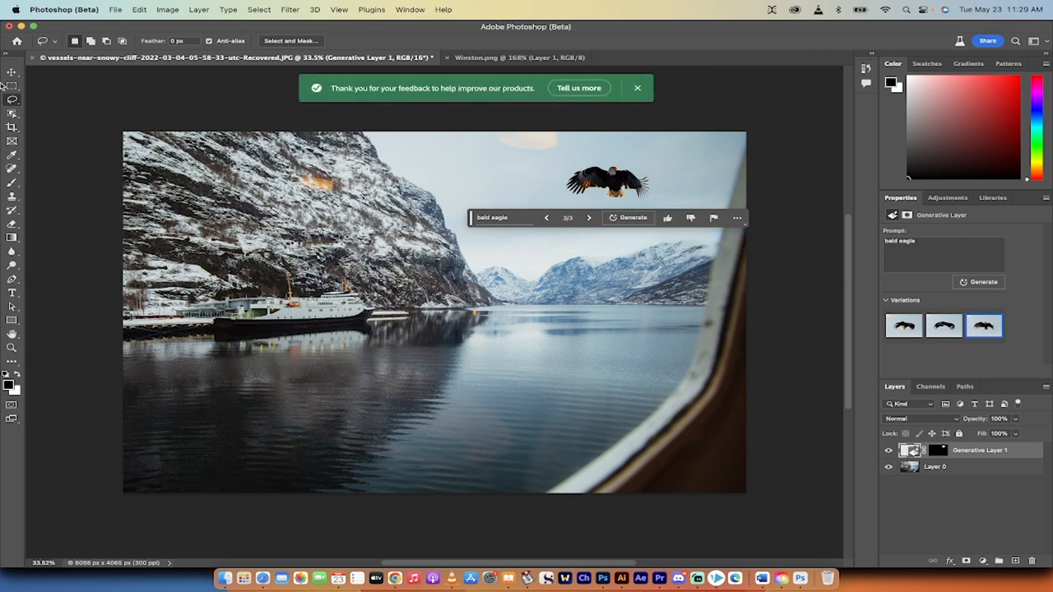
pyautogui.click(12, 72)
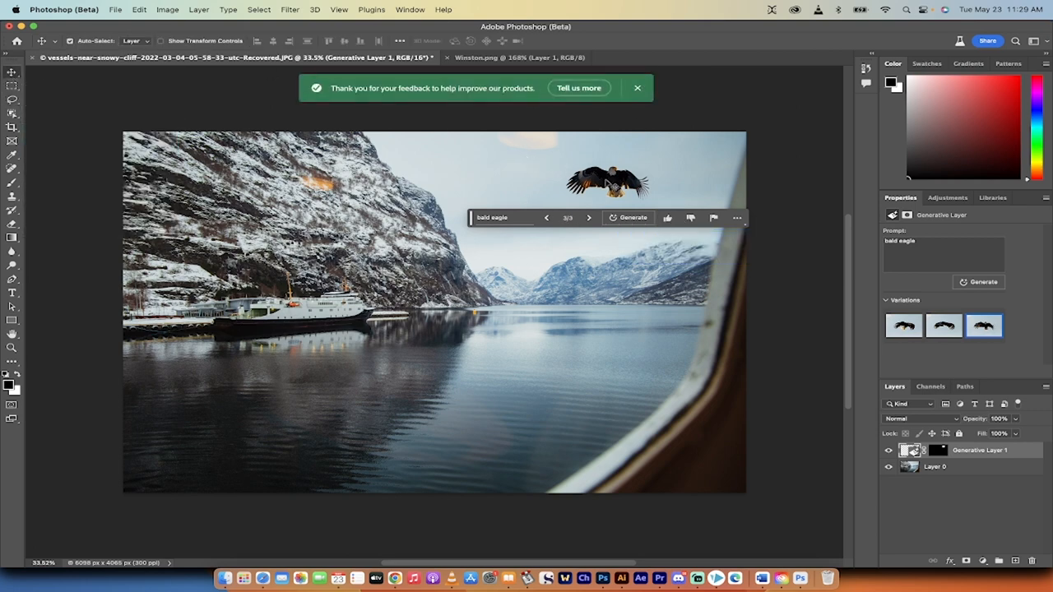
pyautogui.moveTo(605, 179); pyautogui.dragTo(645, 173)
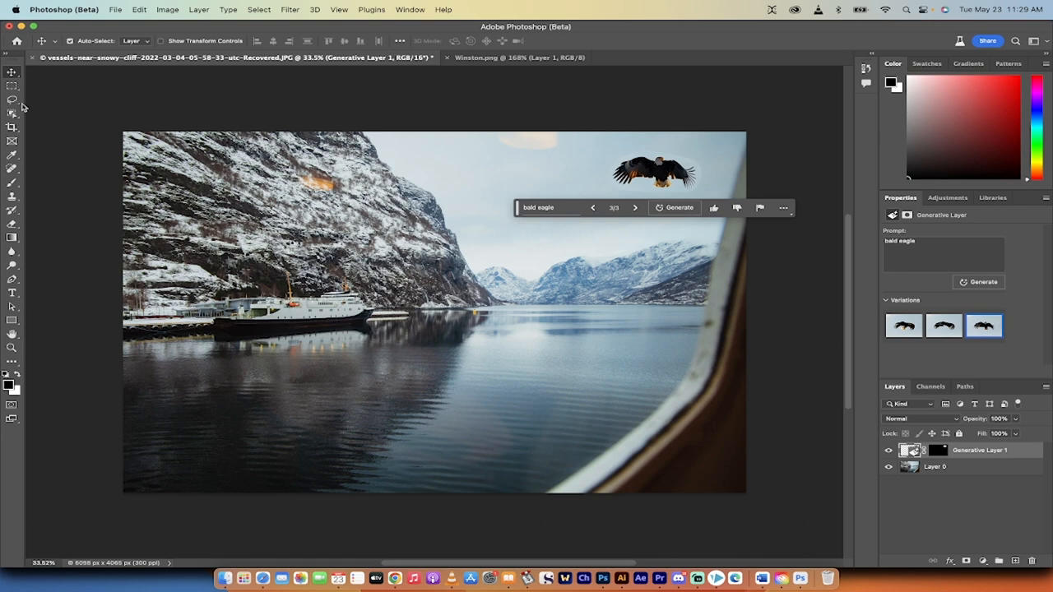
pyautogui.moveTo(12, 100)
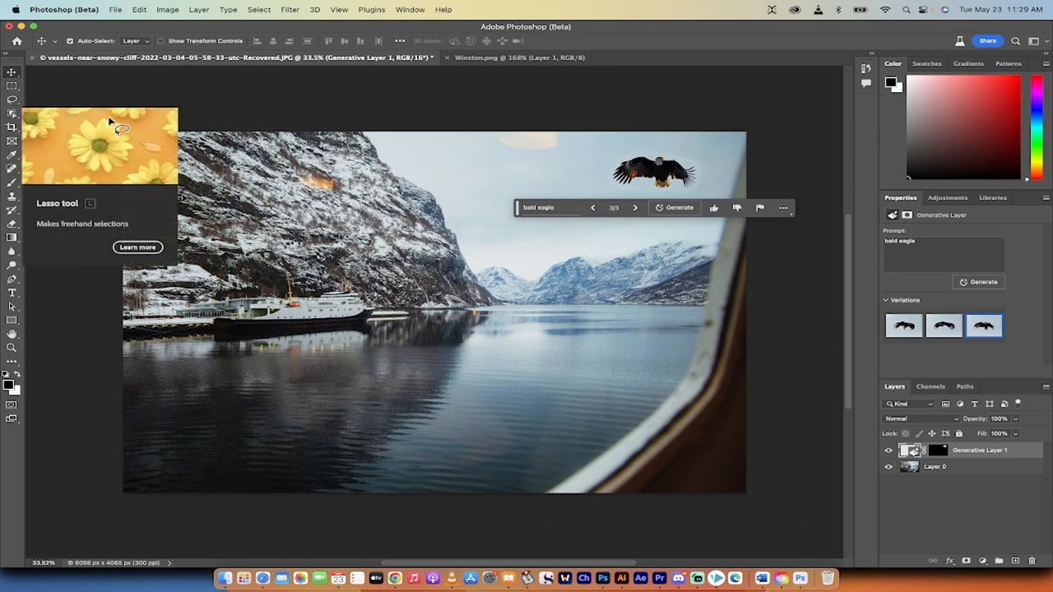
pyautogui.moveTo(296, 188)
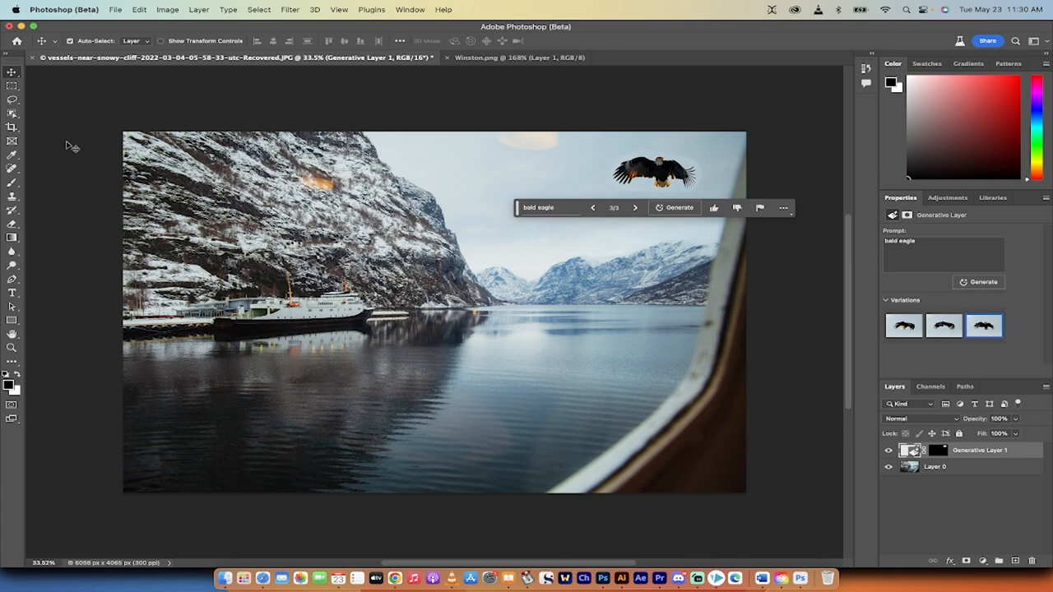
pyautogui.moveTo(14, 100)
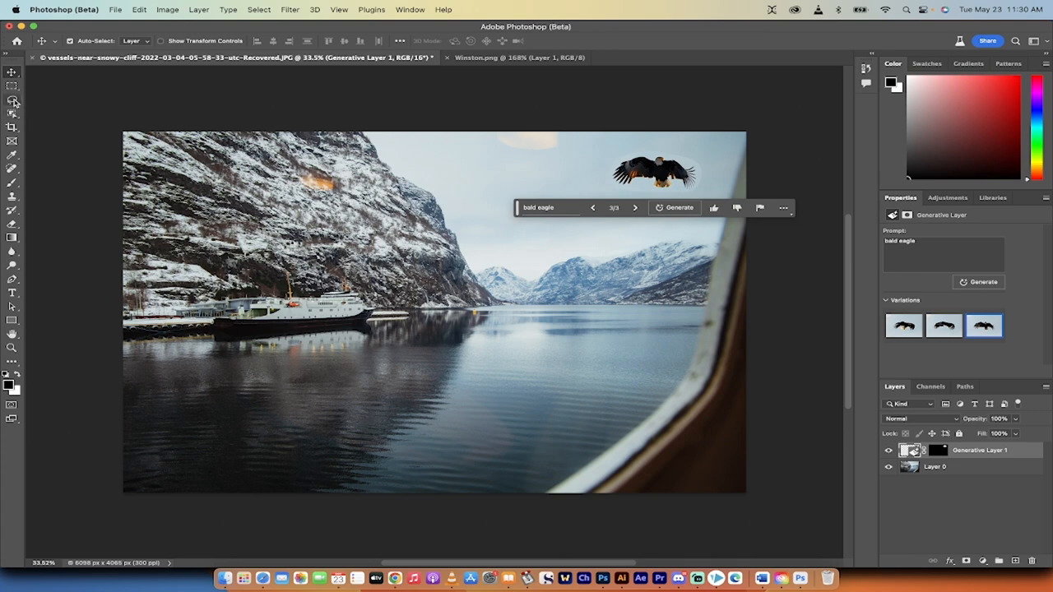
# Step: Lasso the orange spot on the mountainside, fill it with the prompt 'remove', and rate the result
pyautogui.click(12, 101)
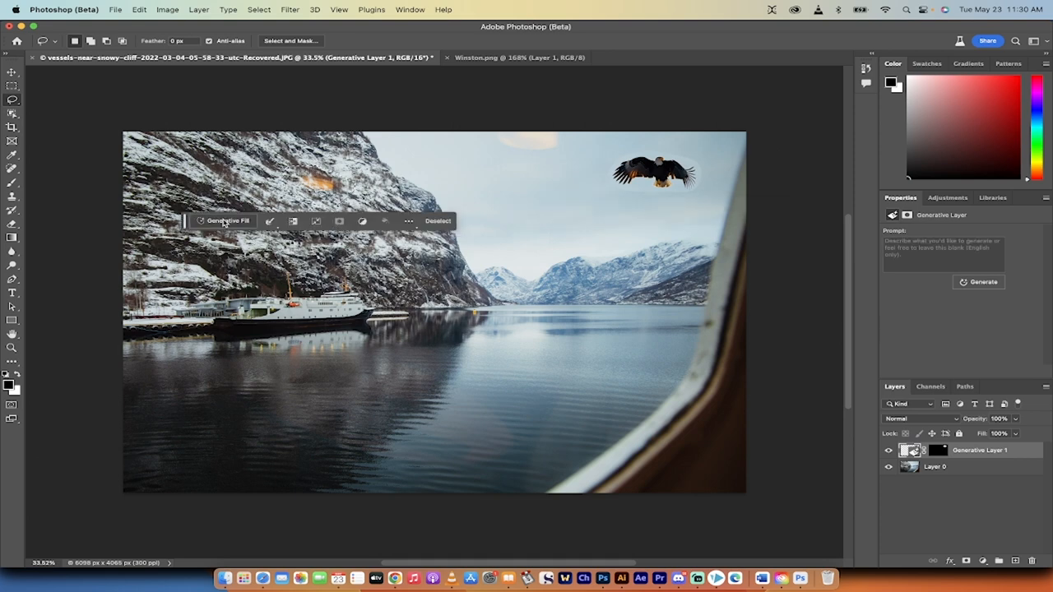
pyautogui.click(227, 220)
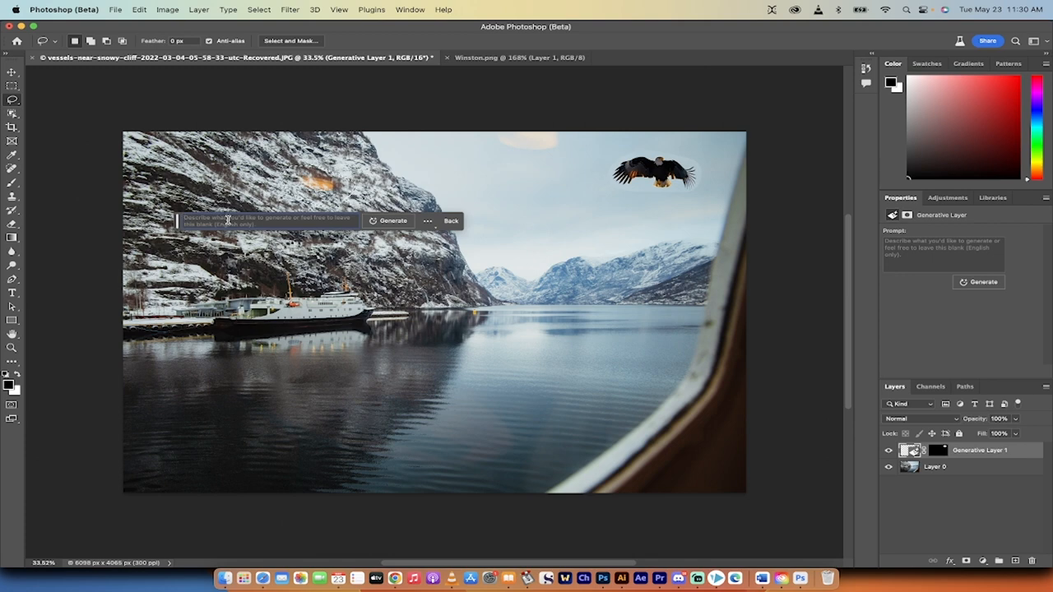
pyautogui.moveTo(231, 220)
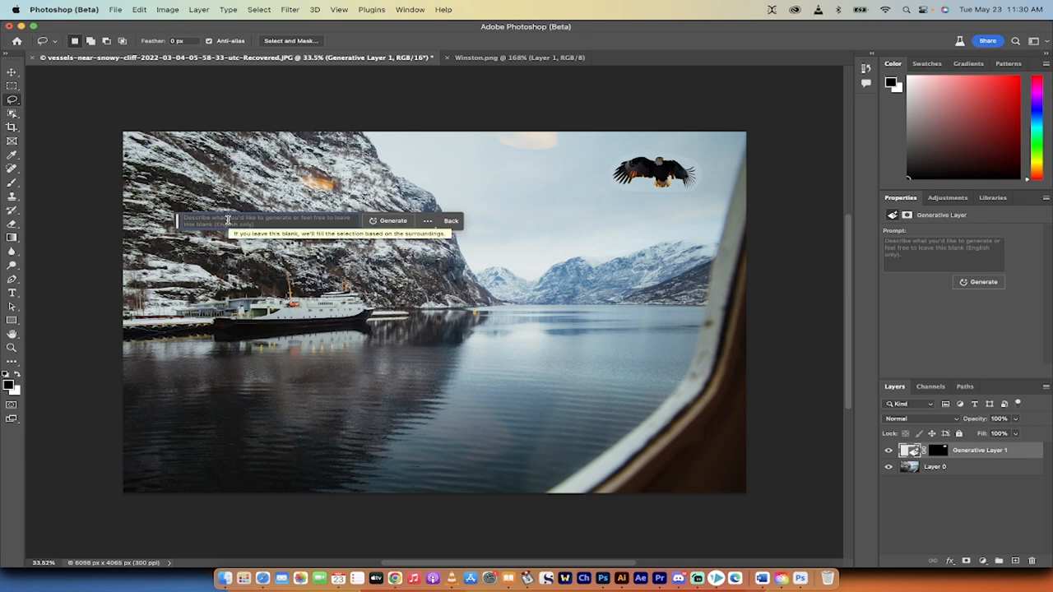
pyautogui.click(388, 221)
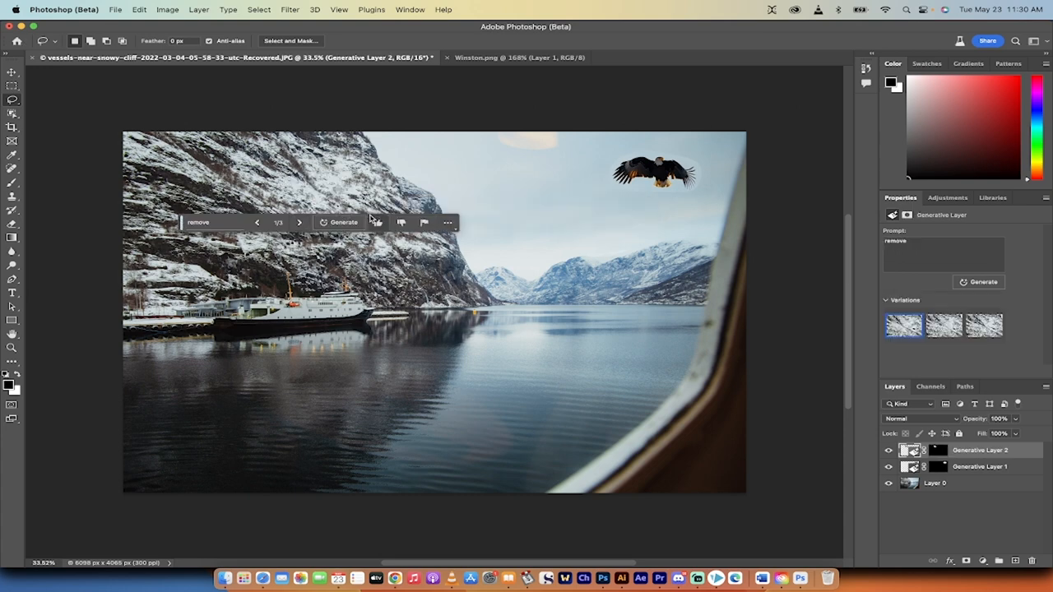
pyautogui.click(379, 224)
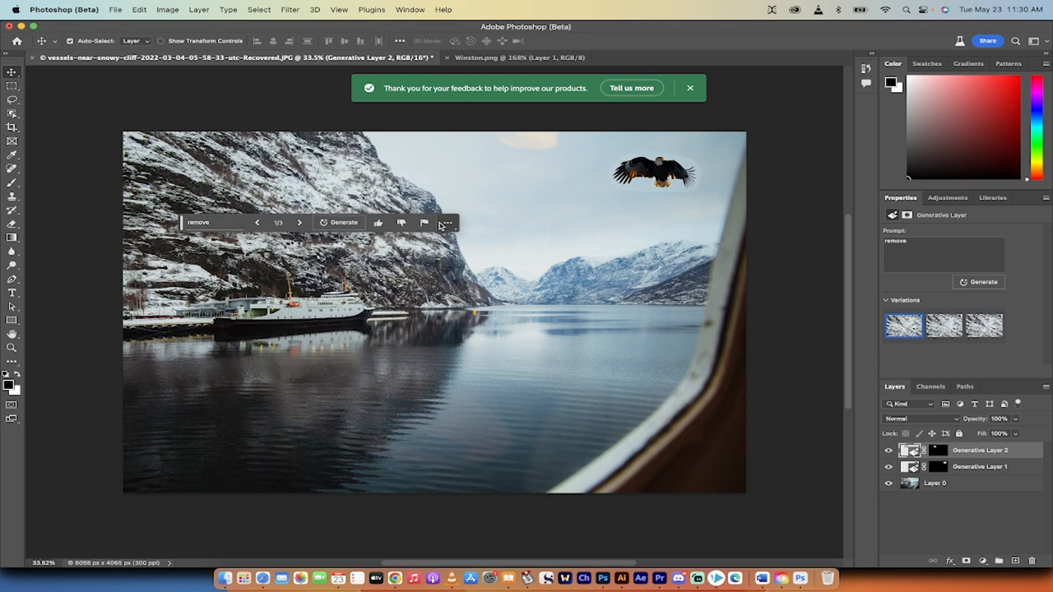
pyautogui.moveTo(810, 434)
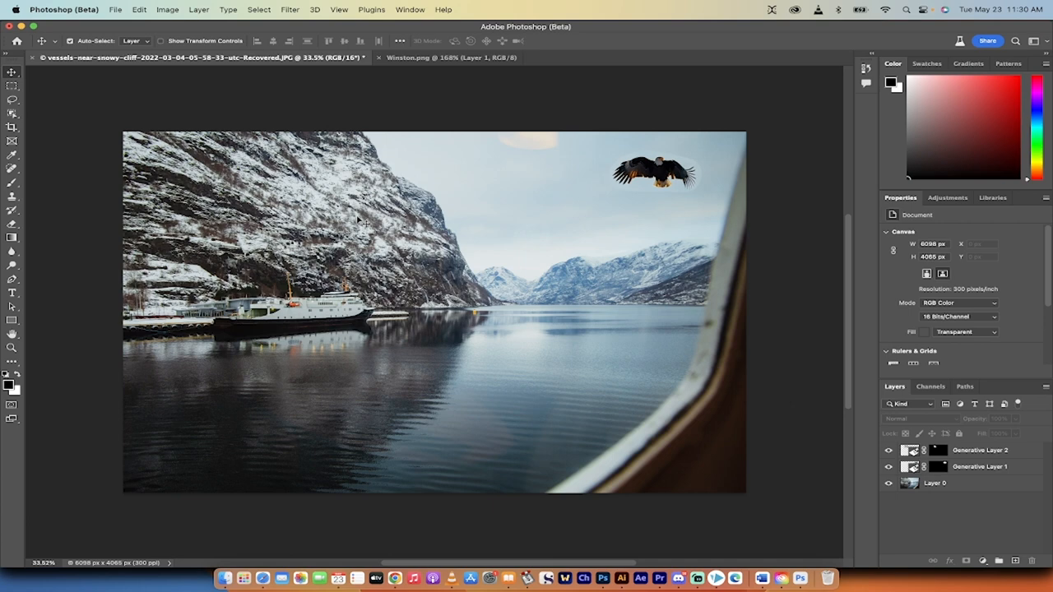
pyautogui.moveTo(721, 141)
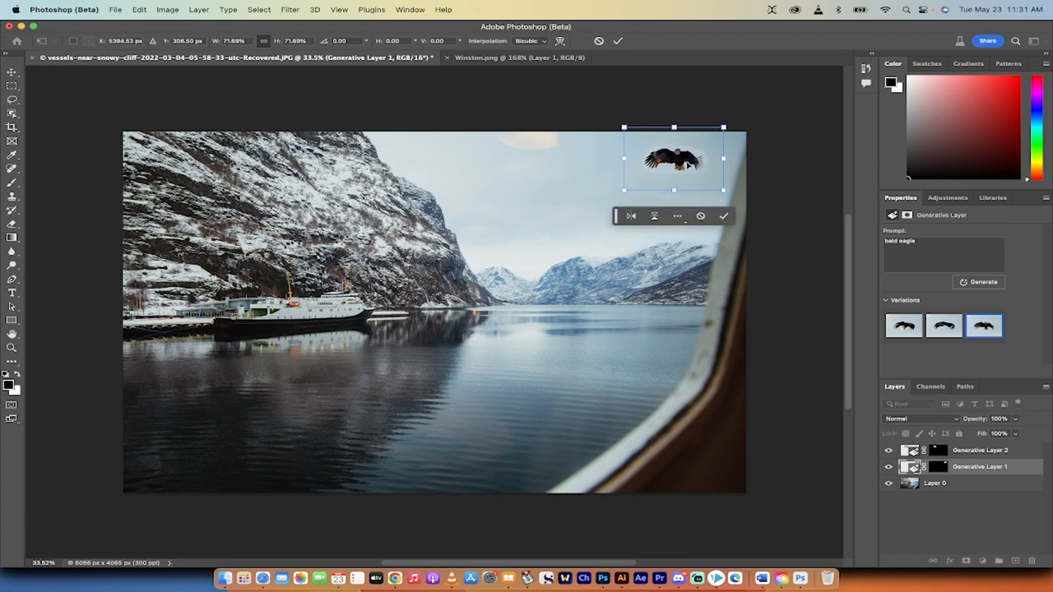
# Step: Scale the eagle layer down with a corner transform handle
pyautogui.moveTo(673, 158); pyautogui.dragTo(677, 169)
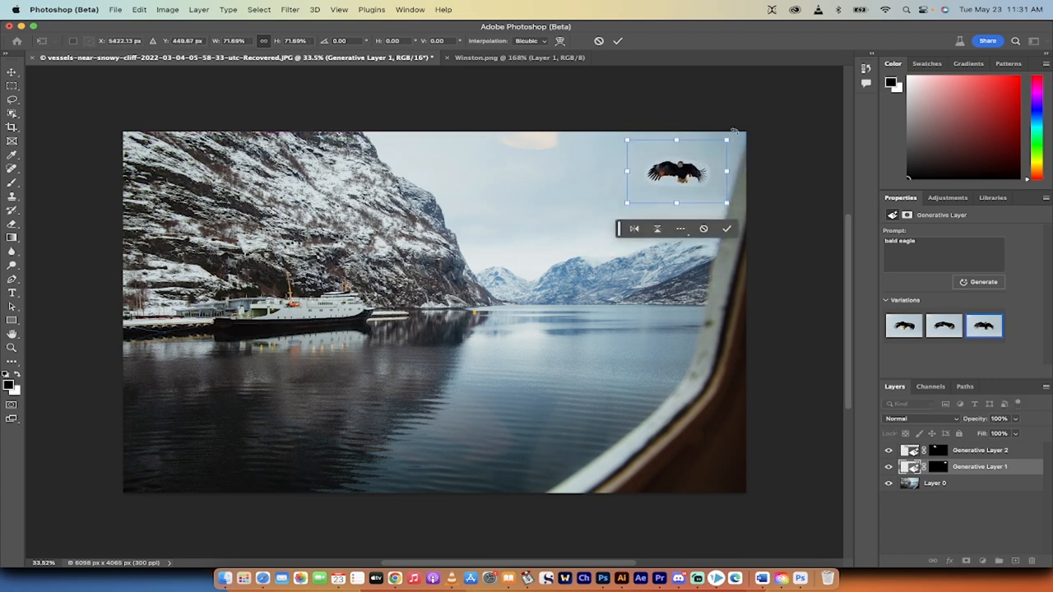